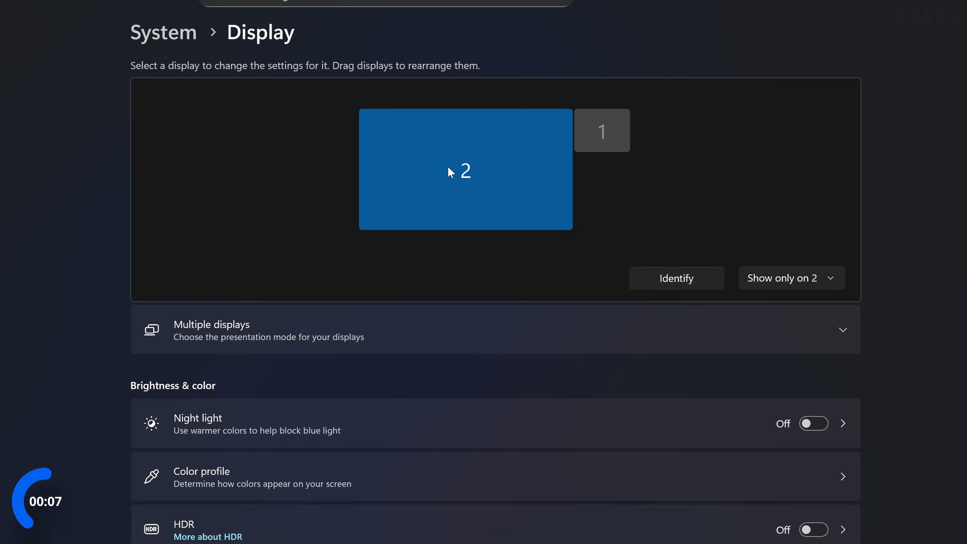
{"action": "mouse_move", "coordinate": [249, 92]}
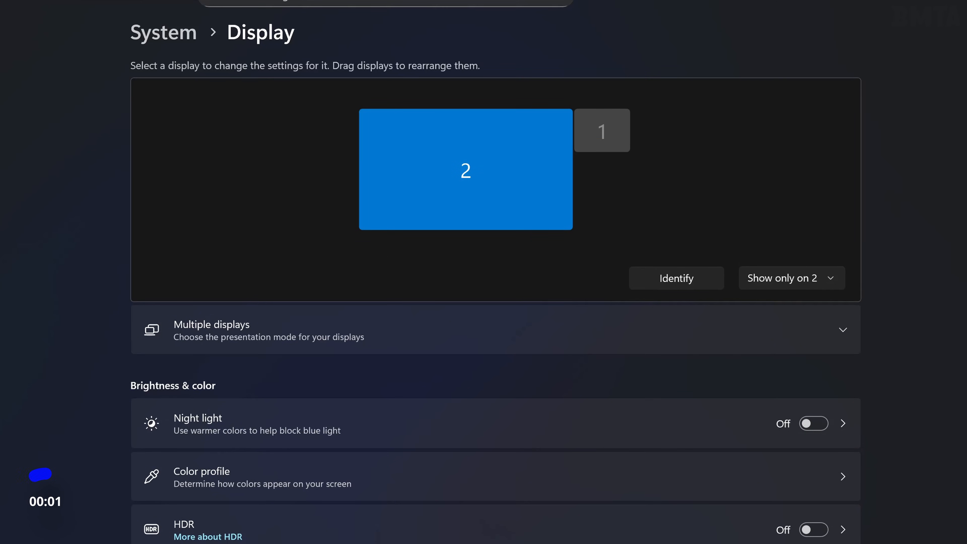
Bind the Forward side button to N with the Shift modifier via Single Key / Combination Key.
{"action": "scroll", "scroll_direction": "down", "scroll_amount": 3}
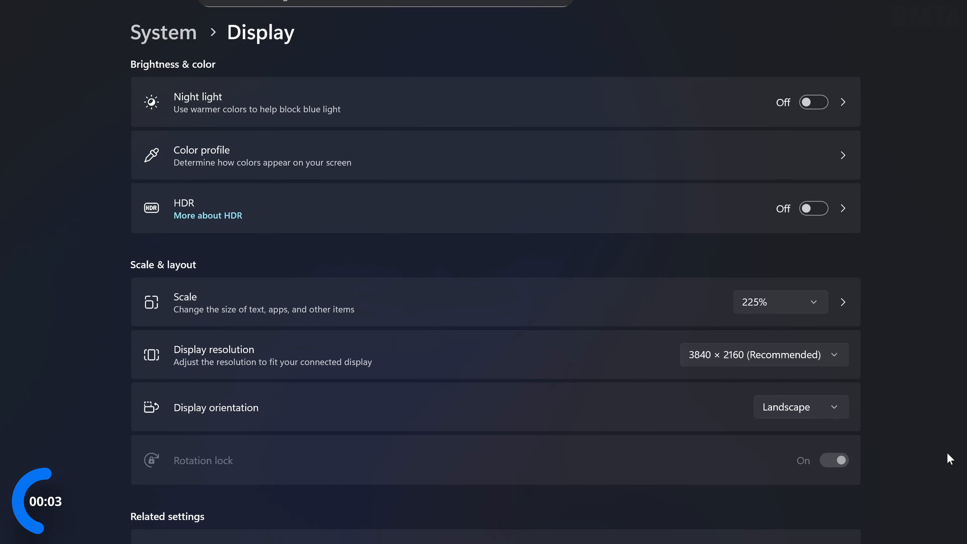
{"action": "mouse_move", "coordinate": [383, 372]}
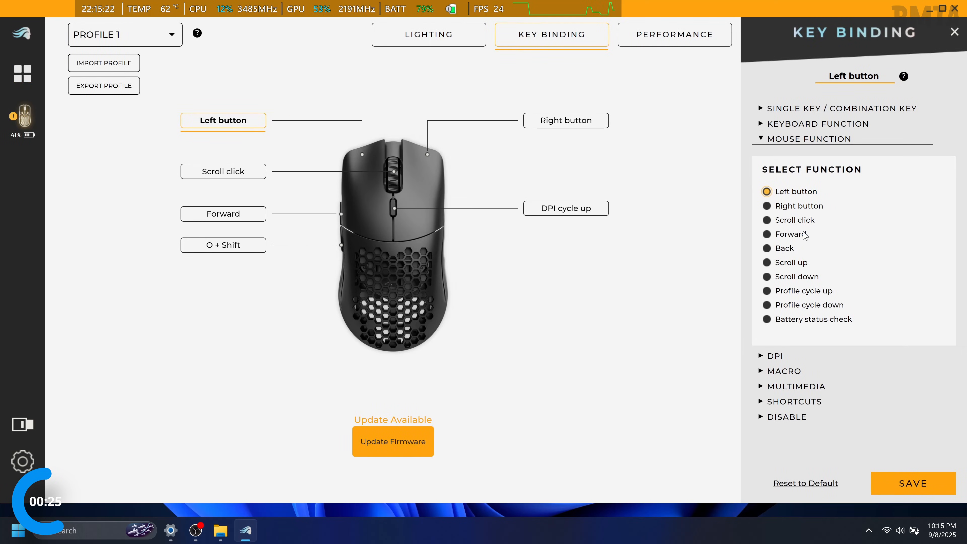
{"action": "left_click", "coordinate": [223, 214]}
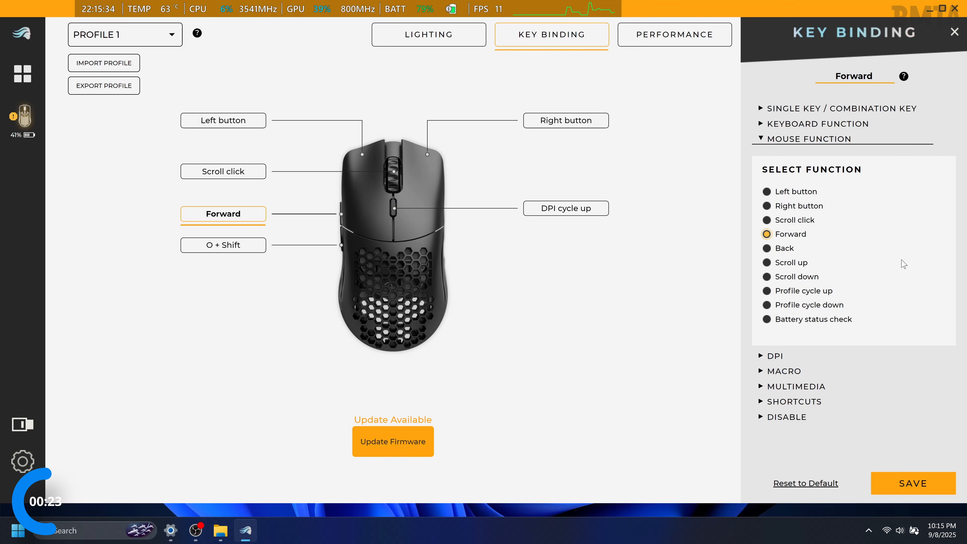
{"action": "left_click", "coordinate": [841, 108]}
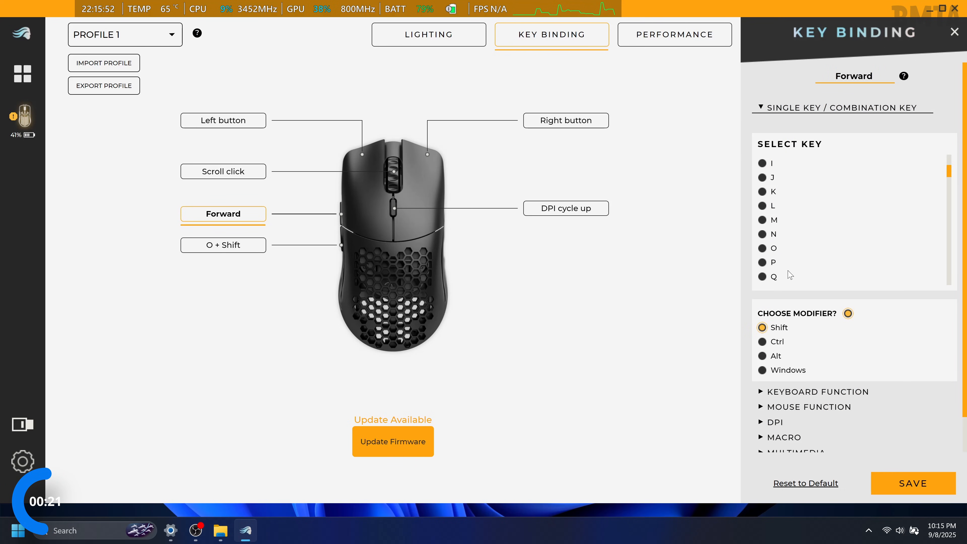
{"action": "left_click", "coordinate": [763, 234]}
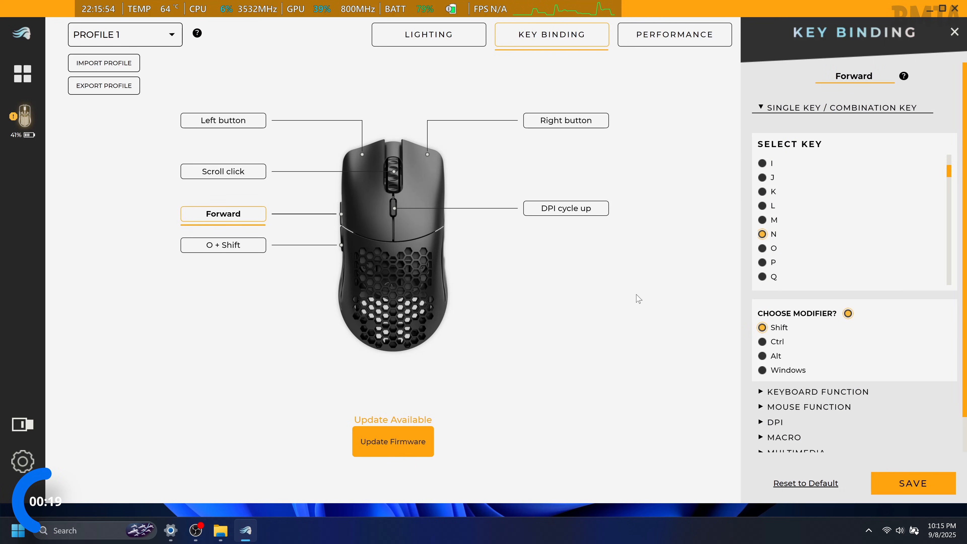
{"action": "mouse_move", "coordinate": [821, 349]}
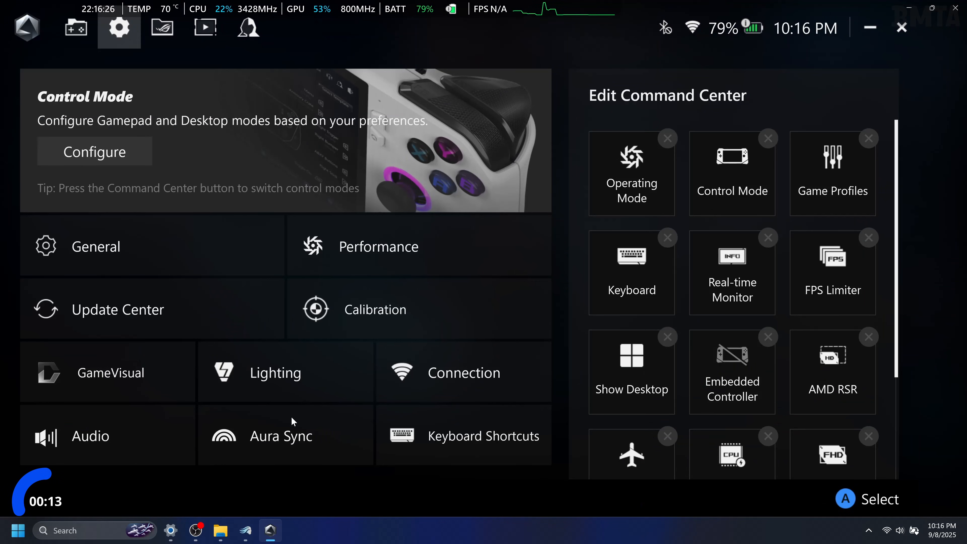
{"action": "mouse_move", "coordinate": [134, 36]}
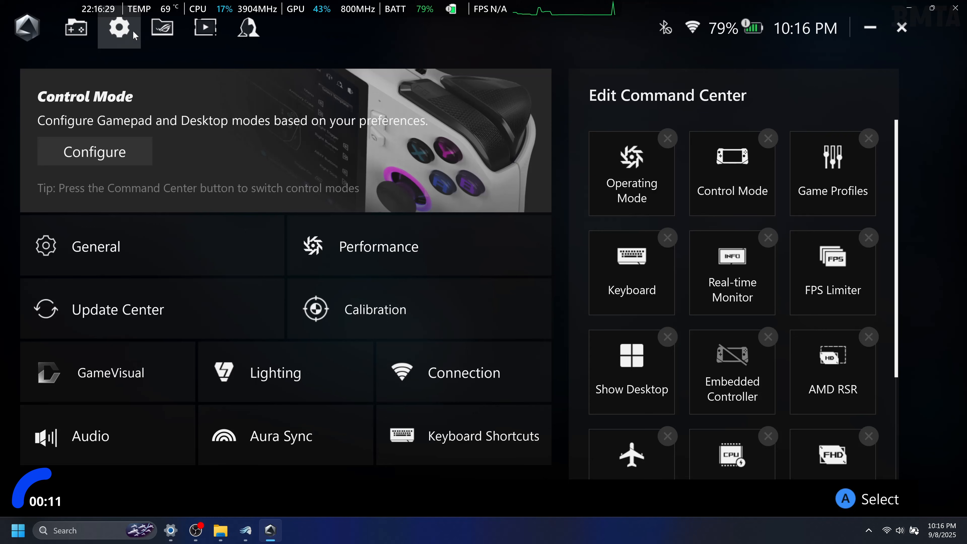
{"action": "mouse_move", "coordinate": [113, 44]}
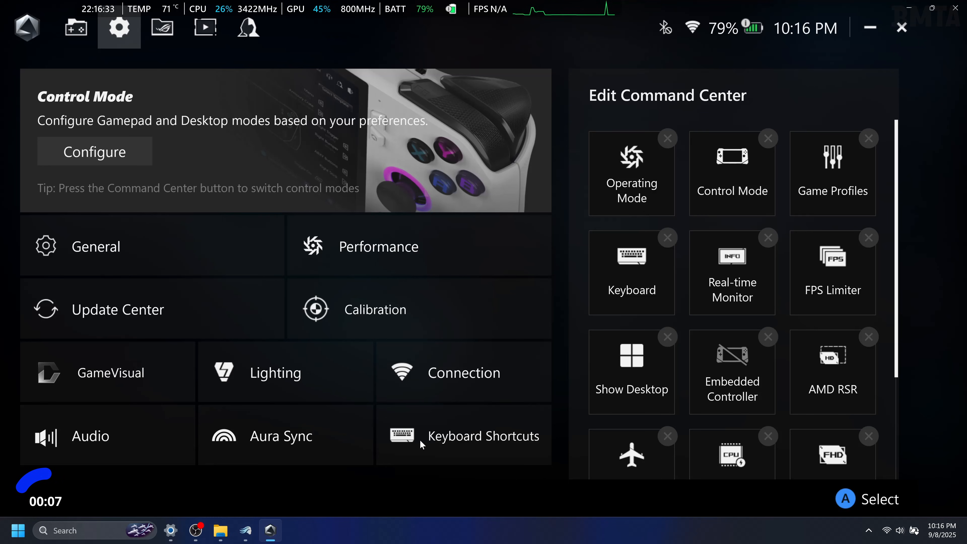
Bring up the Keyboard Shortcuts tile from the Armoury Crate settings page.
{"action": "left_click", "coordinate": [483, 436]}
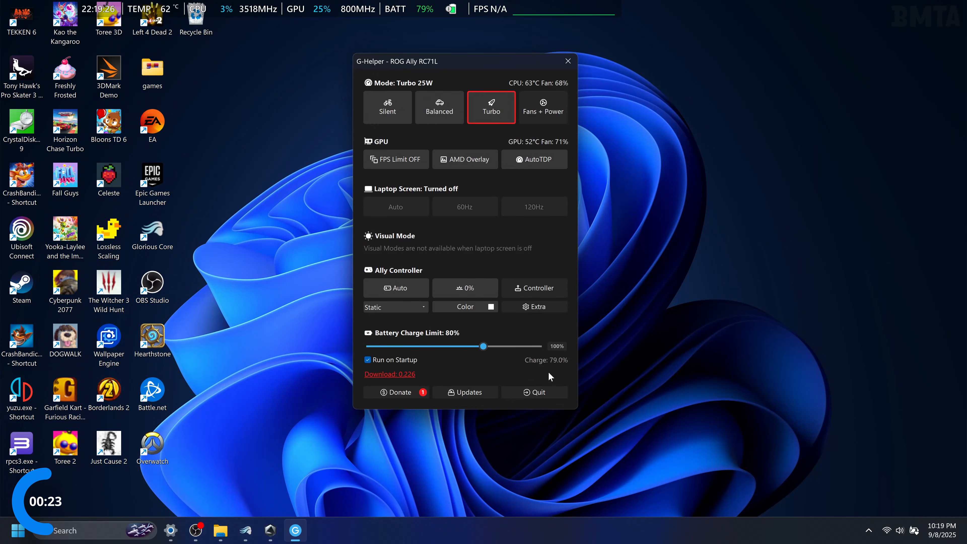
{"action": "mouse_move", "coordinate": [511, 343]}
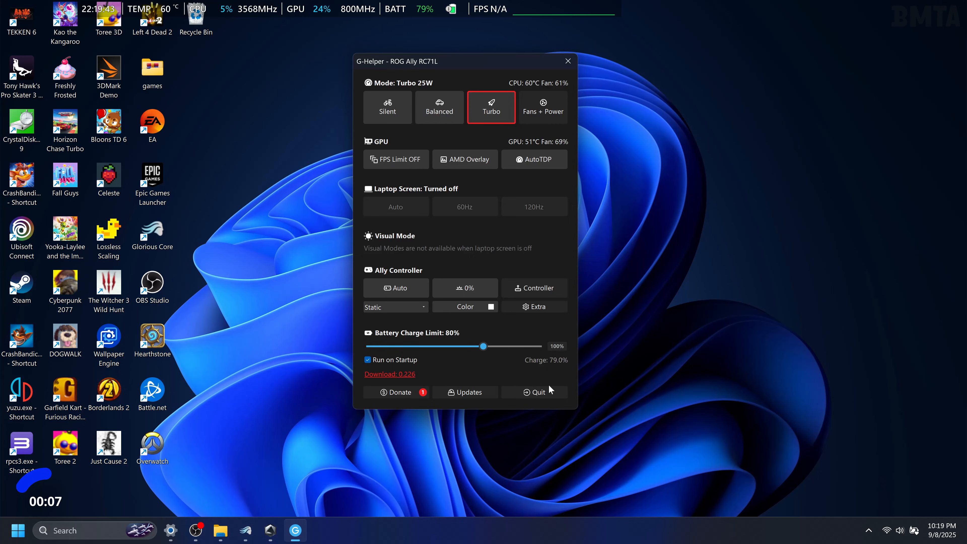
{"action": "mouse_move", "coordinate": [547, 376]}
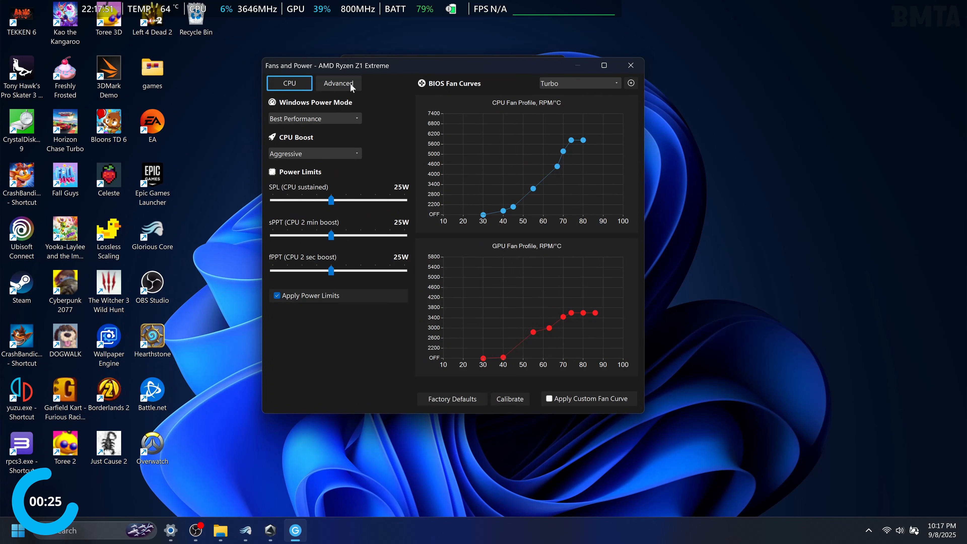
Toggle Apply Power Limits off and back on so SPL, sPPT and fPPT stay at 25W for Turbo.
{"action": "left_click", "coordinate": [579, 83]}
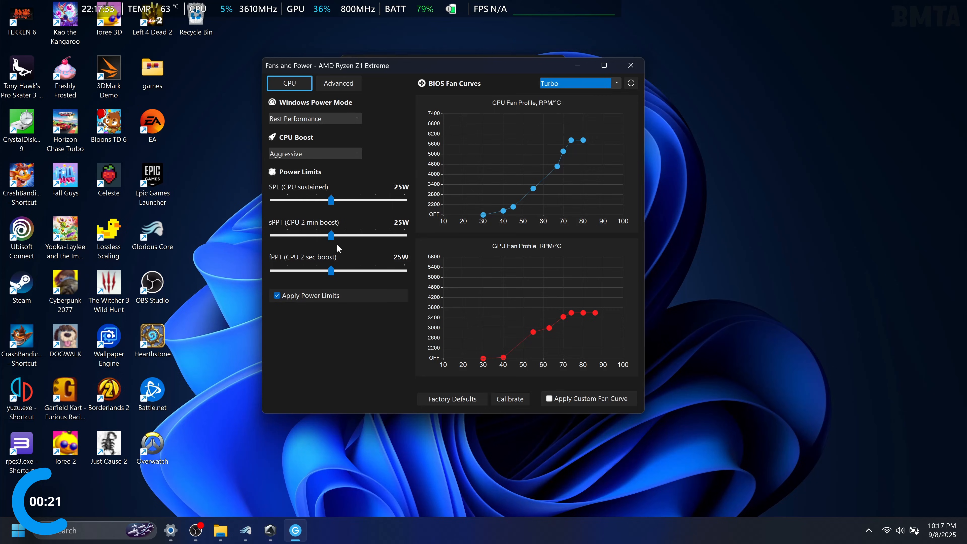
{"action": "mouse_move", "coordinate": [347, 196]}
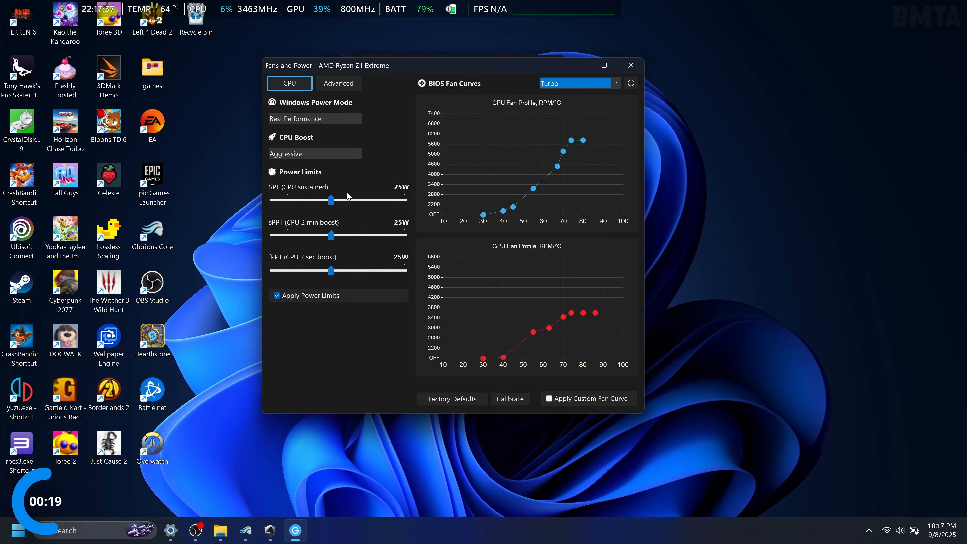
{"action": "mouse_move", "coordinate": [307, 223]}
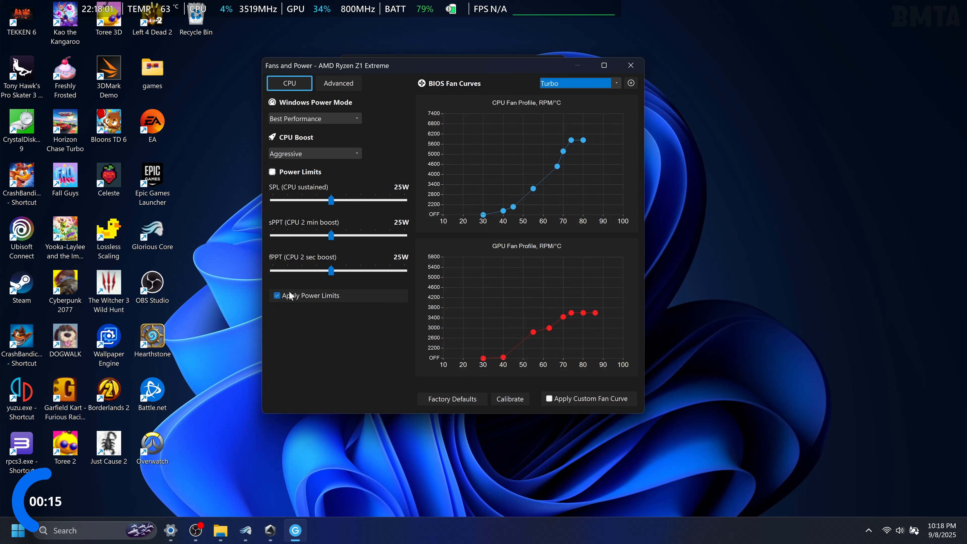
{"action": "left_click", "coordinate": [276, 295]}
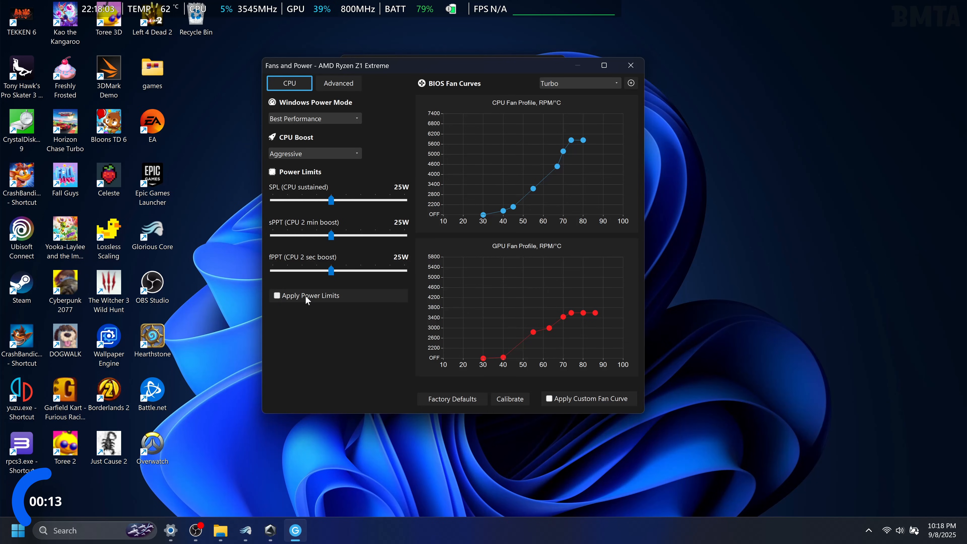
{"action": "left_click", "coordinate": [276, 296]}
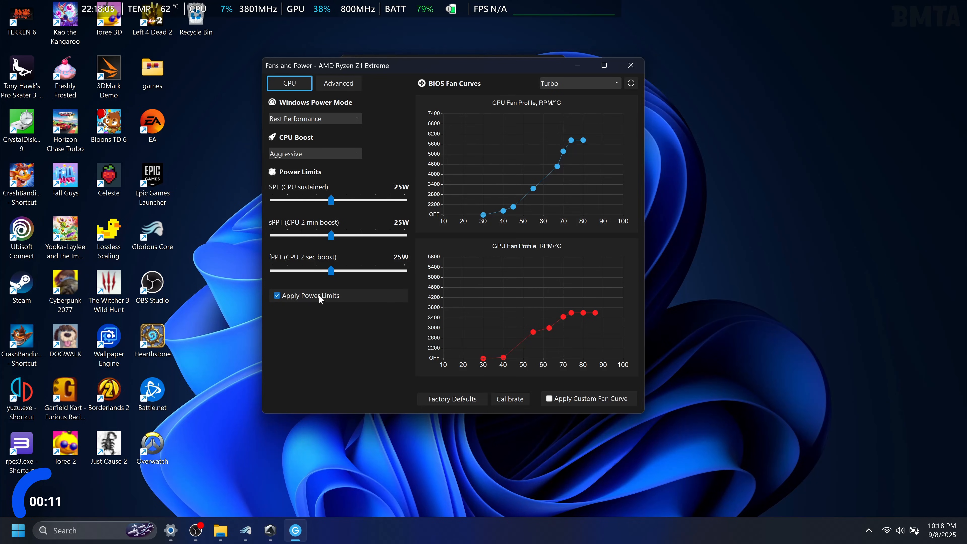